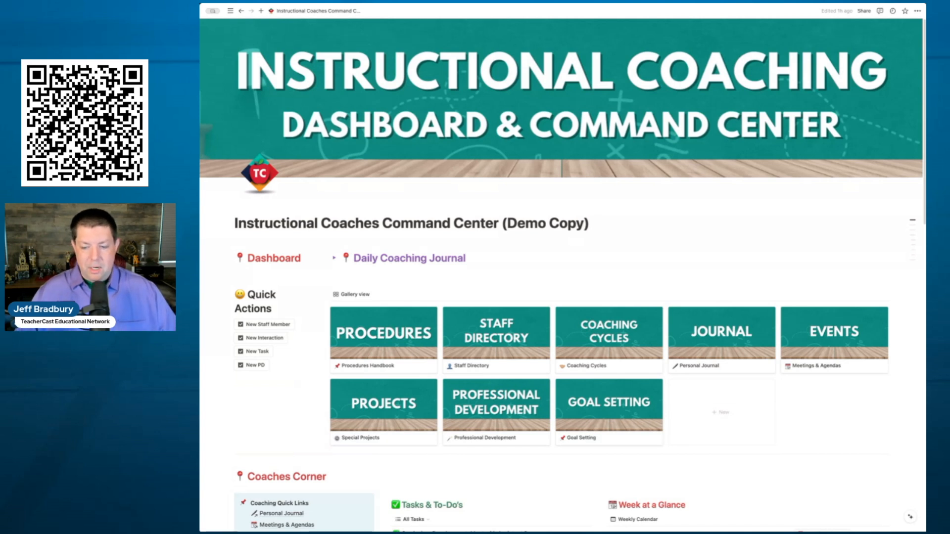
Open the Procedures card on the coaching dashboard gallery.
{"action": "left_click", "coordinate": [382, 332]}
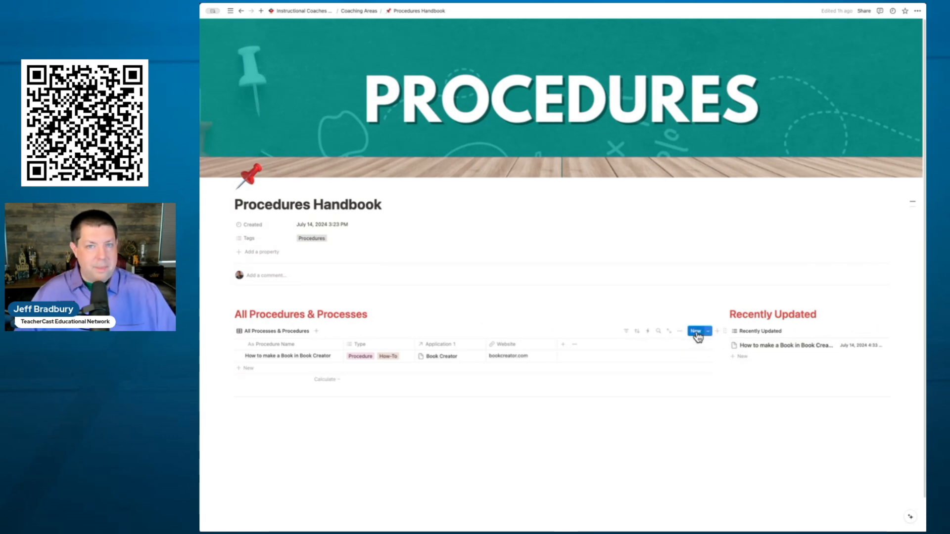
Create a new handbook entry titled 'How to use the Copy Machine'.
{"action": "left_click", "coordinate": [695, 331]}
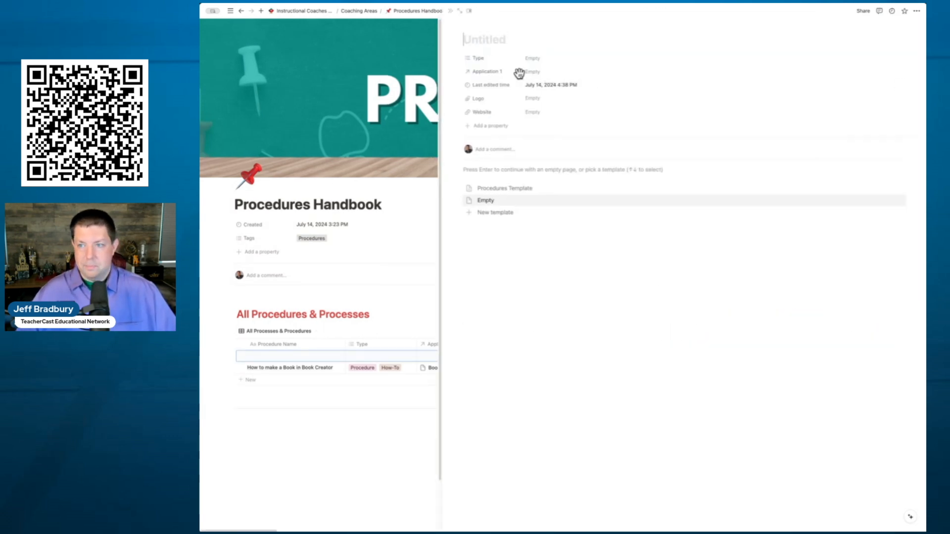
{"action": "mouse_move", "coordinate": [505, 62]}
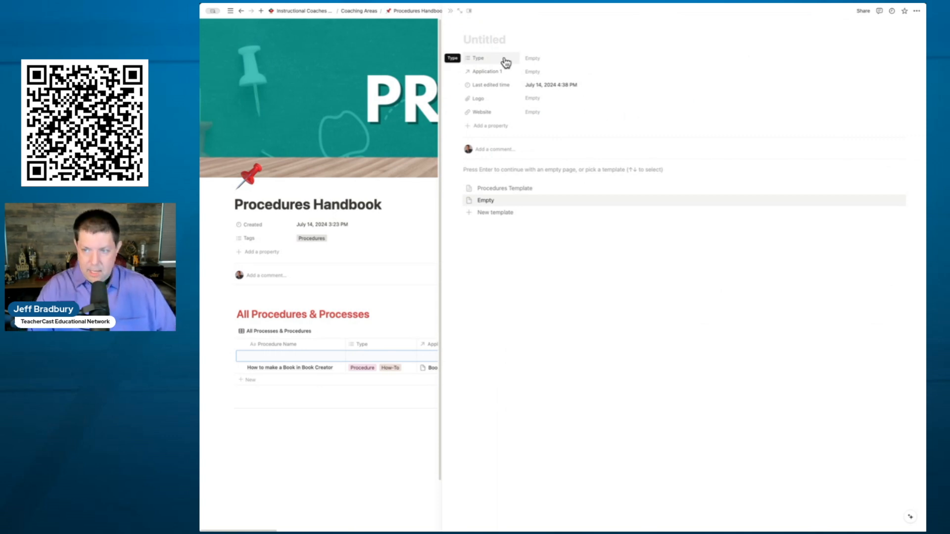
{"action": "type", "text": "How to use"}
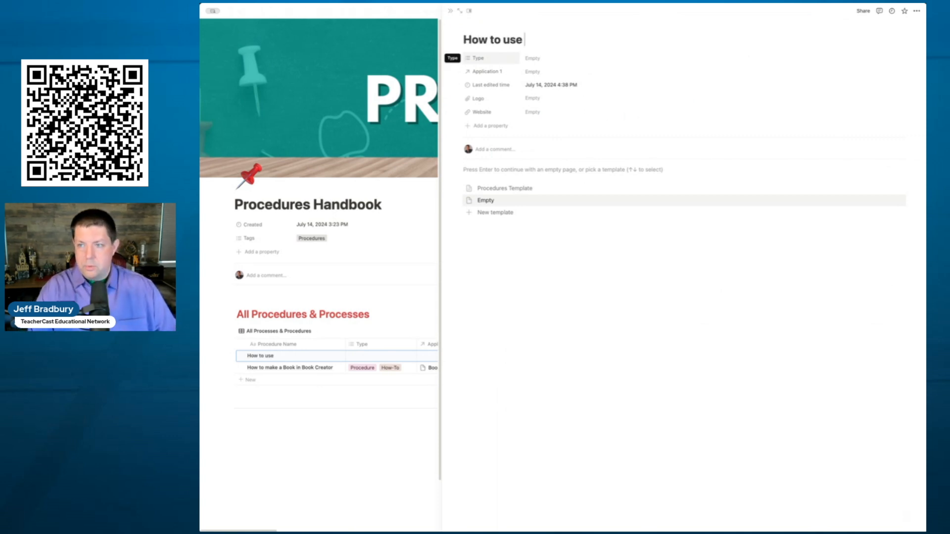
{"action": "type", "text": "the Copy Machine"}
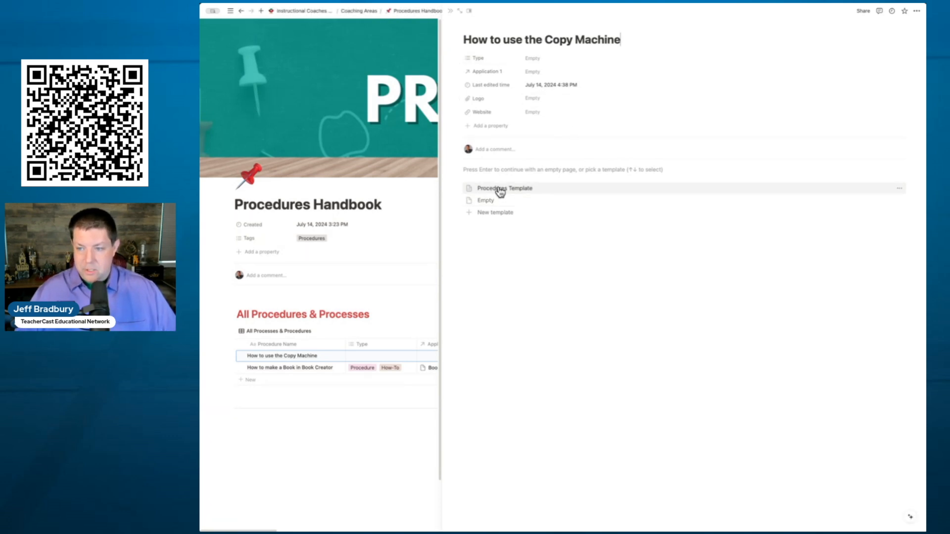
Apply the Procedures Template to the Copy Machine entry.
{"action": "left_click", "coordinate": [504, 188]}
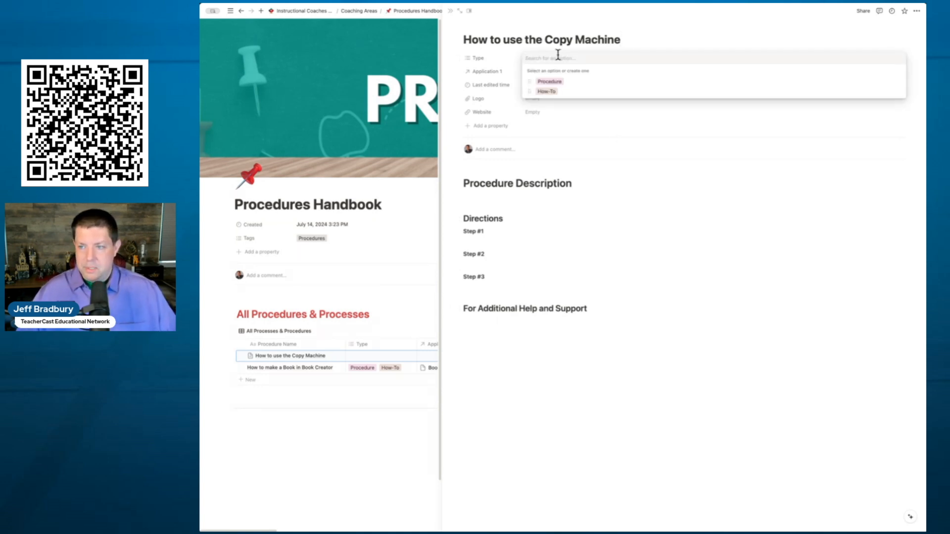
Set Type to How-To and link a new 'Copy Machine' application in Application 1.
{"action": "left_click", "coordinate": [546, 91]}
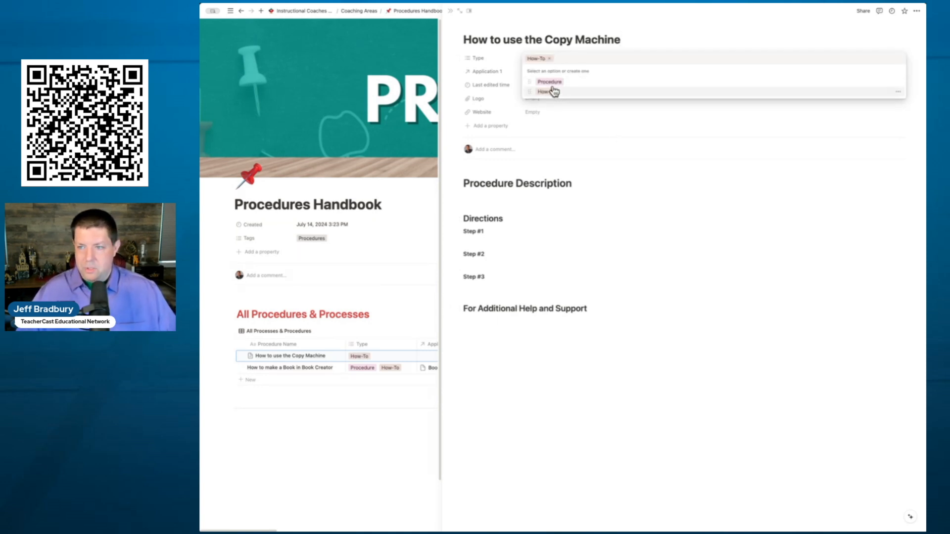
{"action": "left_click", "coordinate": [606, 71]}
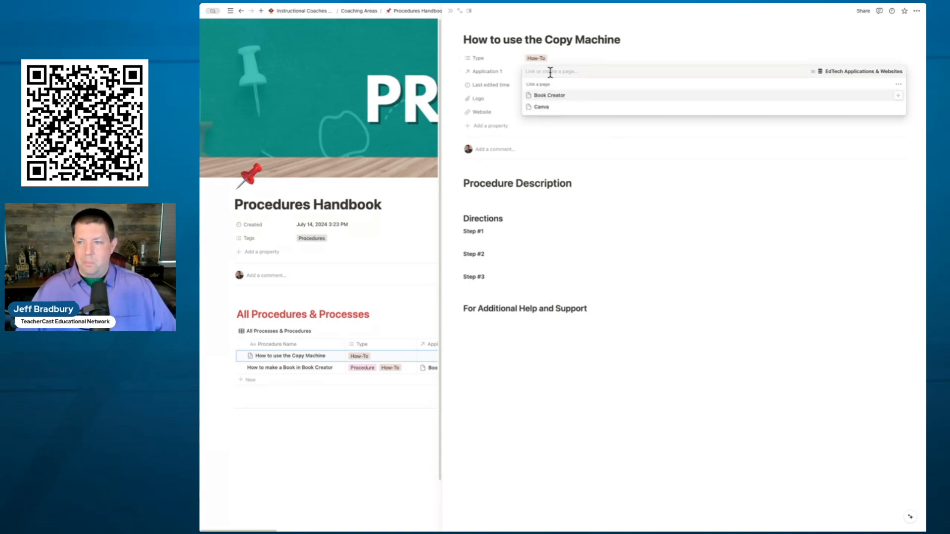
{"action": "type", "text": "Copy Machine"}
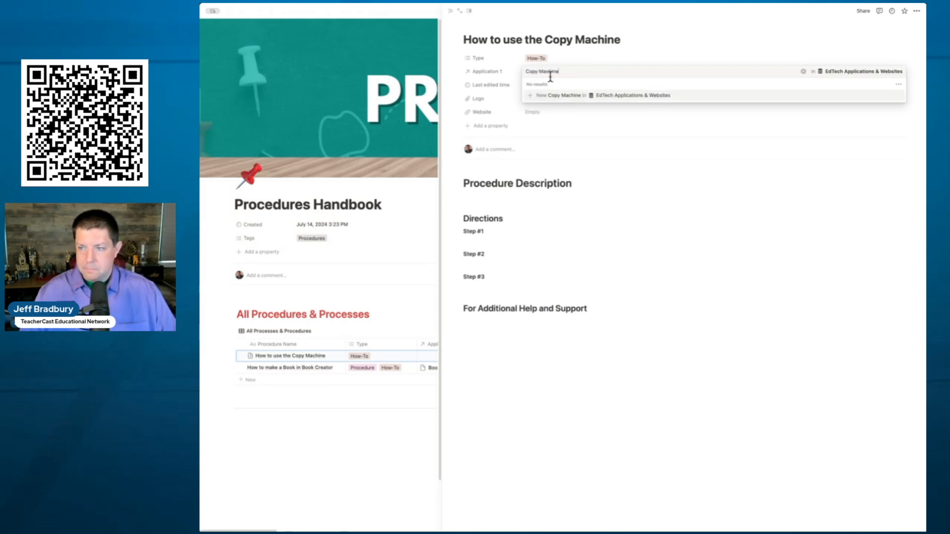
{"action": "left_click", "coordinate": [557, 95]}
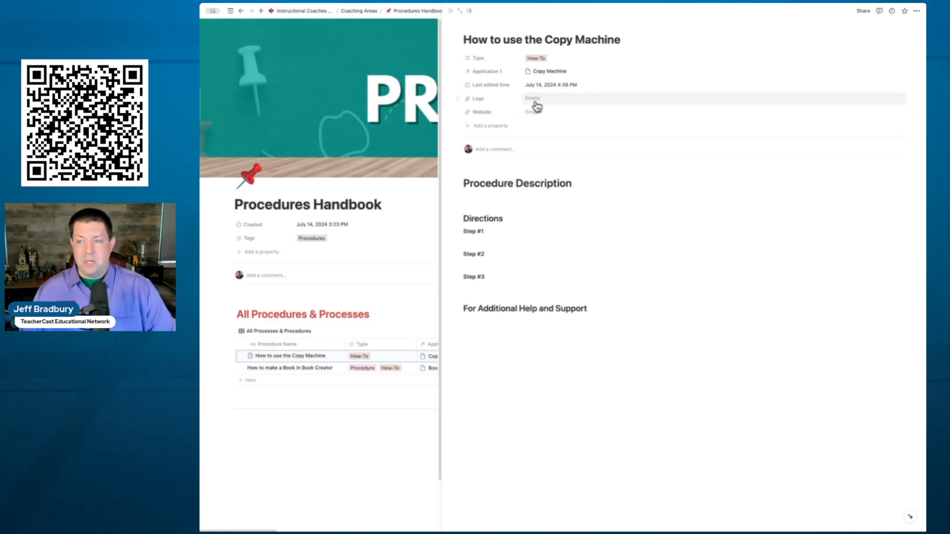
{"action": "mouse_move", "coordinate": [536, 118]}
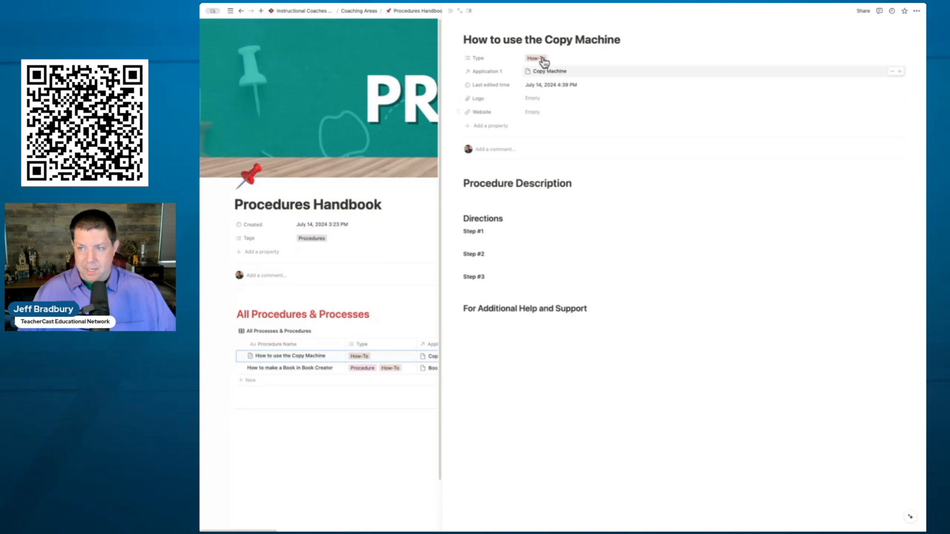
{"action": "mouse_move", "coordinate": [538, 99]}
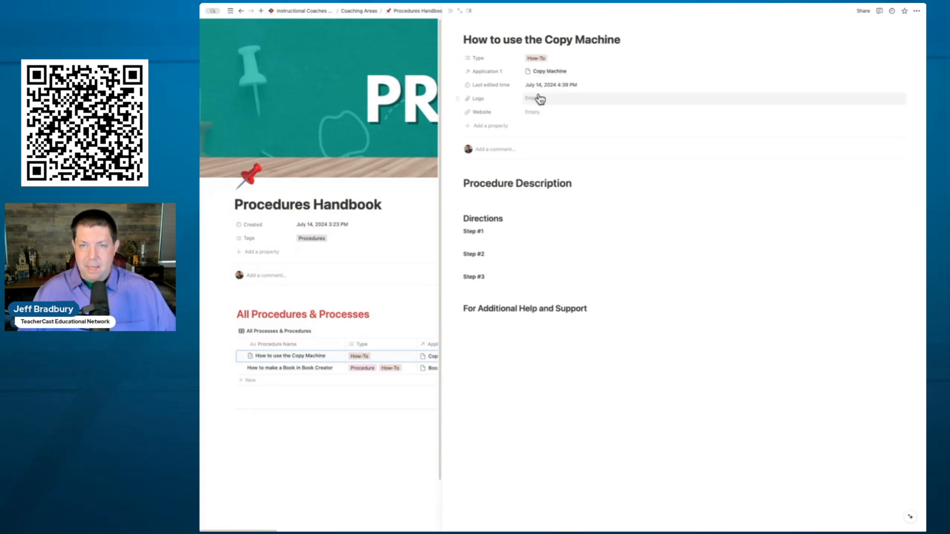
{"action": "mouse_move", "coordinate": [400, 186]}
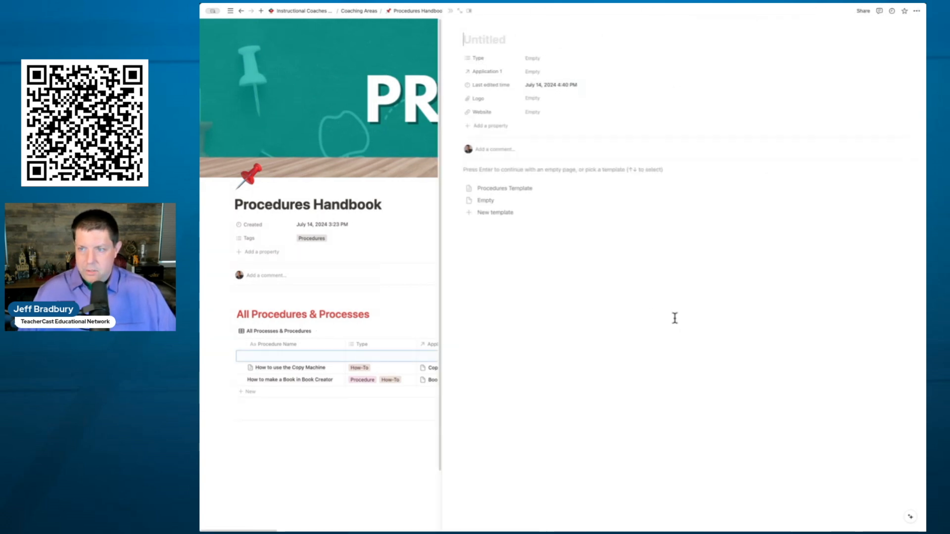
{"action": "type", "text": "How to make a video using"}
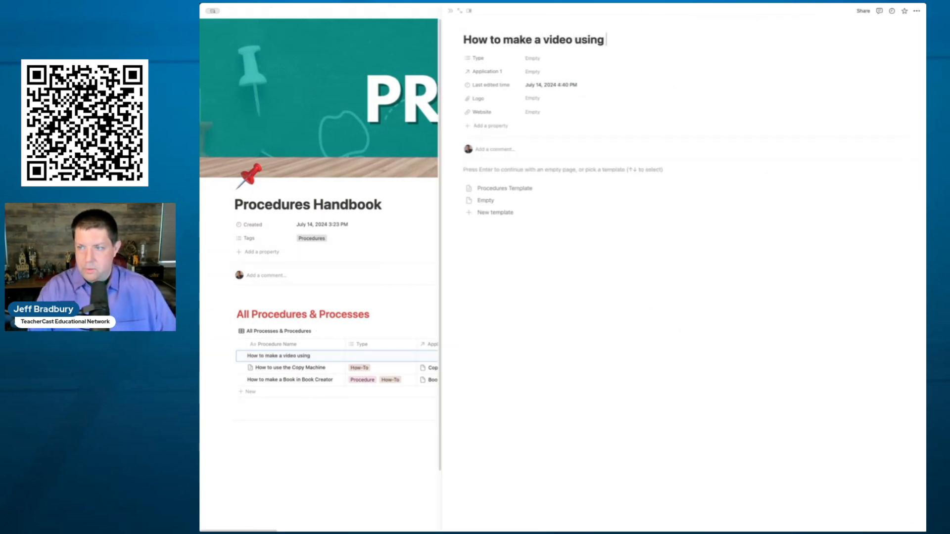
{"action": "type", "text": "Canva"}
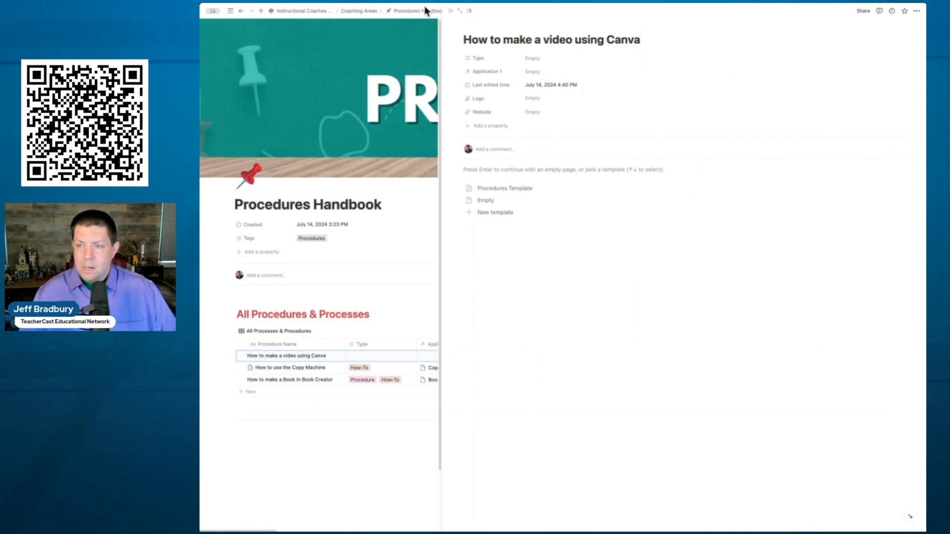
{"action": "left_click", "coordinate": [532, 59]}
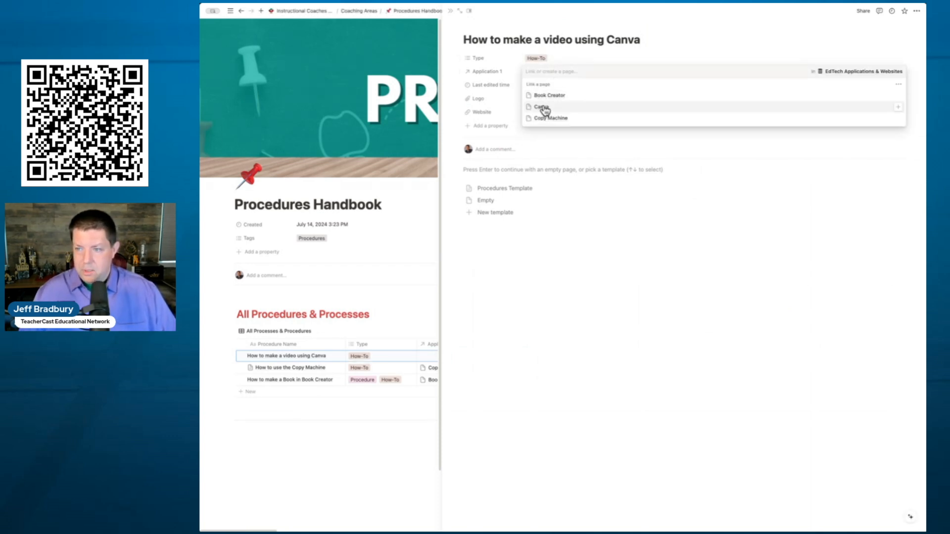
{"action": "left_click", "coordinate": [541, 106]}
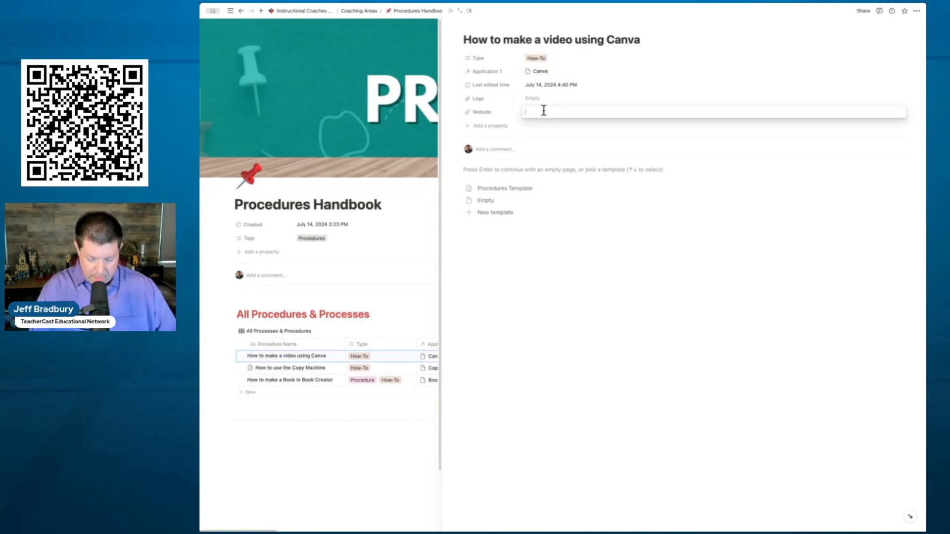
{"action": "type", "text": "www.canva.com"}
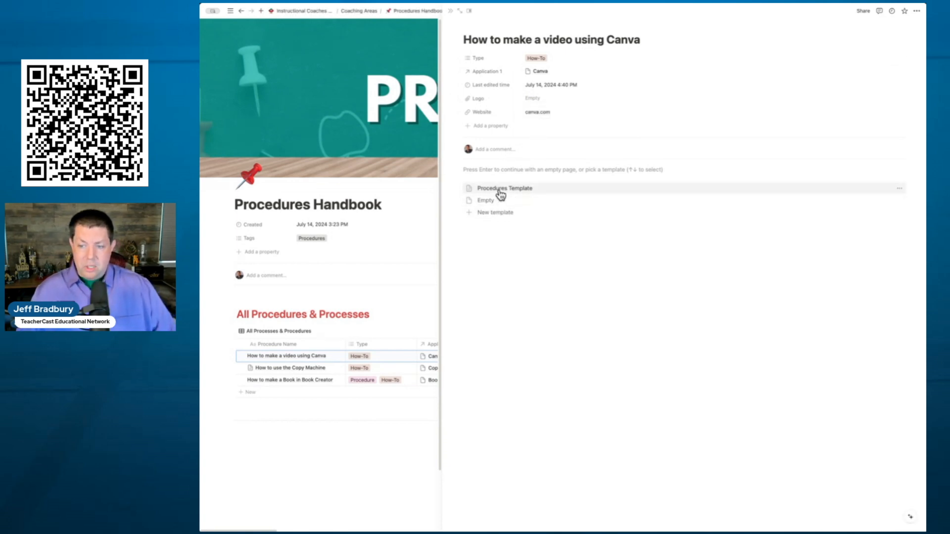
{"action": "mouse_move", "coordinate": [496, 212]}
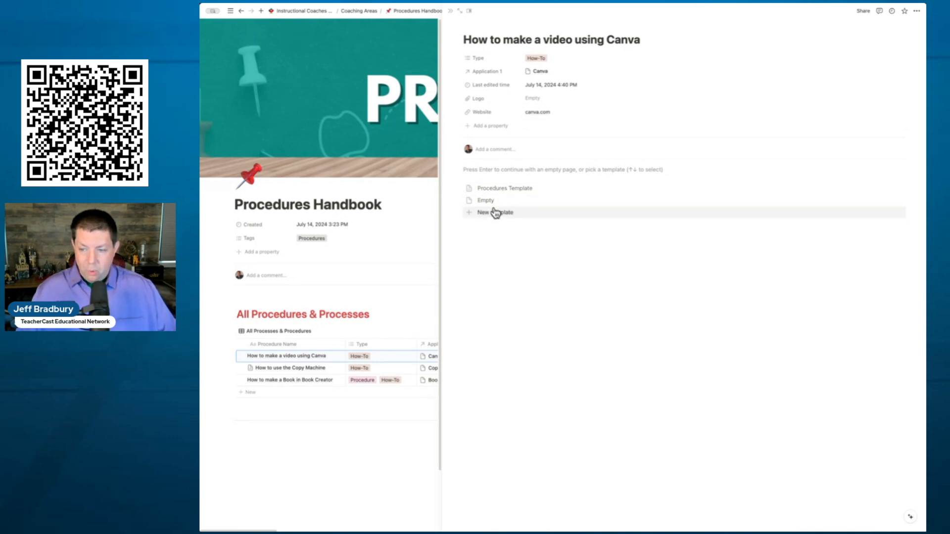
Close the peek view and reopen the Canva video entry from the table.
{"action": "left_click", "coordinate": [494, 213]}
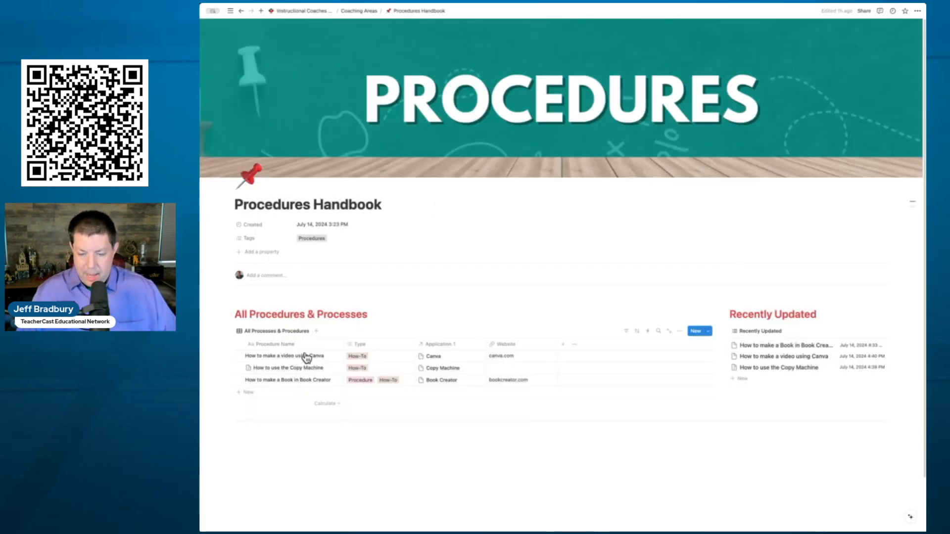
{"action": "left_click", "coordinate": [284, 356]}
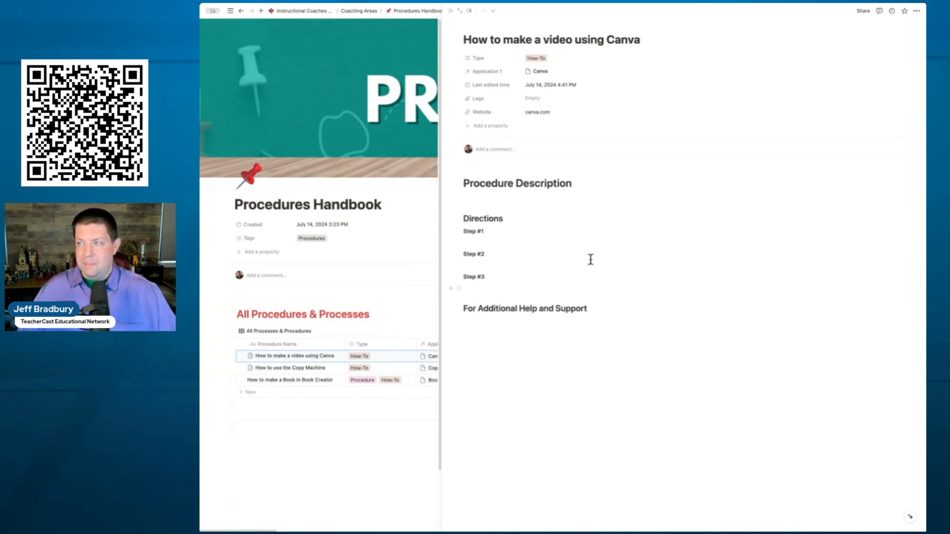
View the Canva video entry's sharing options via Share.
{"action": "left_click", "coordinate": [862, 10]}
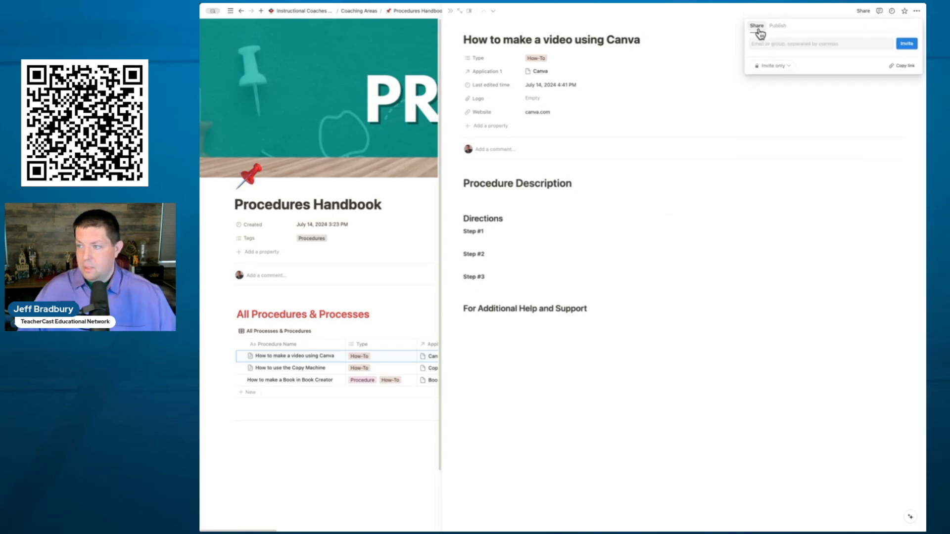
{"action": "mouse_move", "coordinate": [904, 65]}
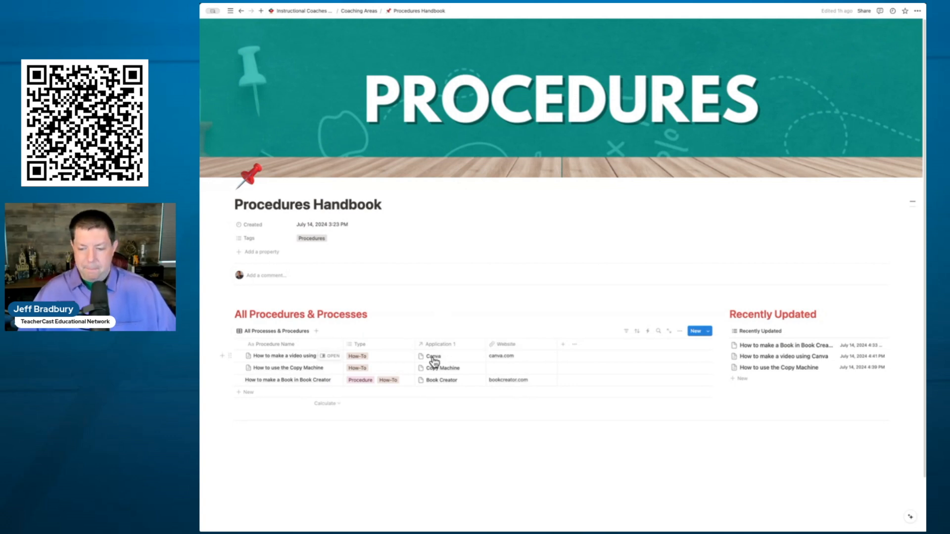
Open the linked Canva application page and apply the Untitled application template.
{"action": "left_click", "coordinate": [432, 357]}
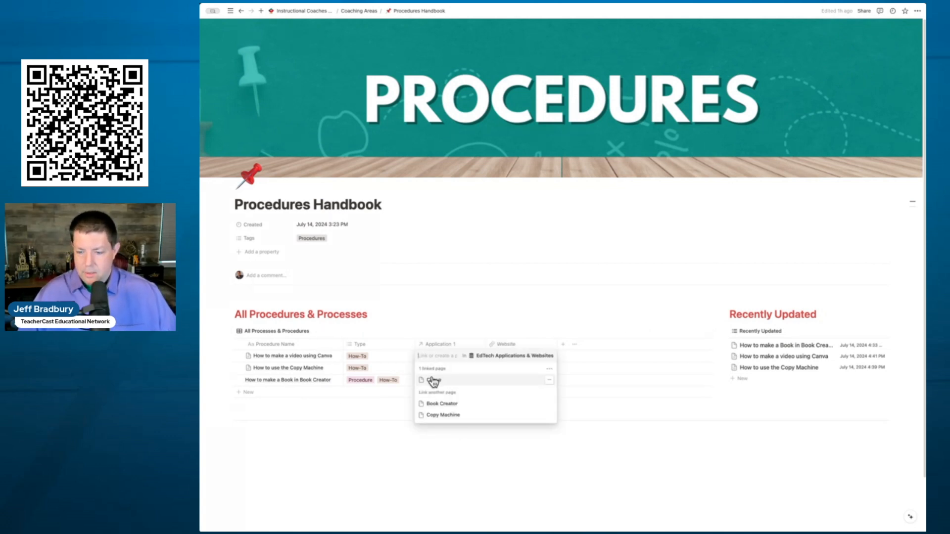
{"action": "left_click", "coordinate": [434, 380]}
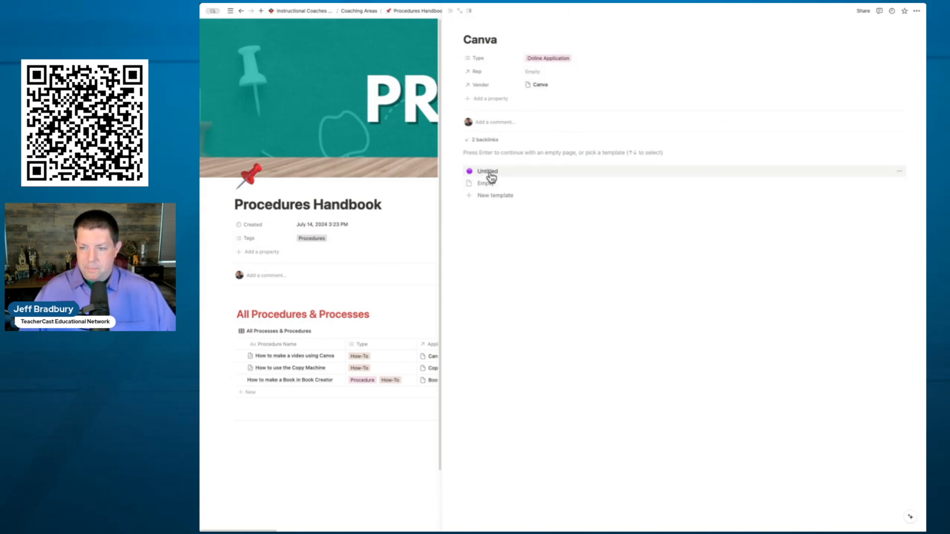
{"action": "left_click", "coordinate": [487, 171]}
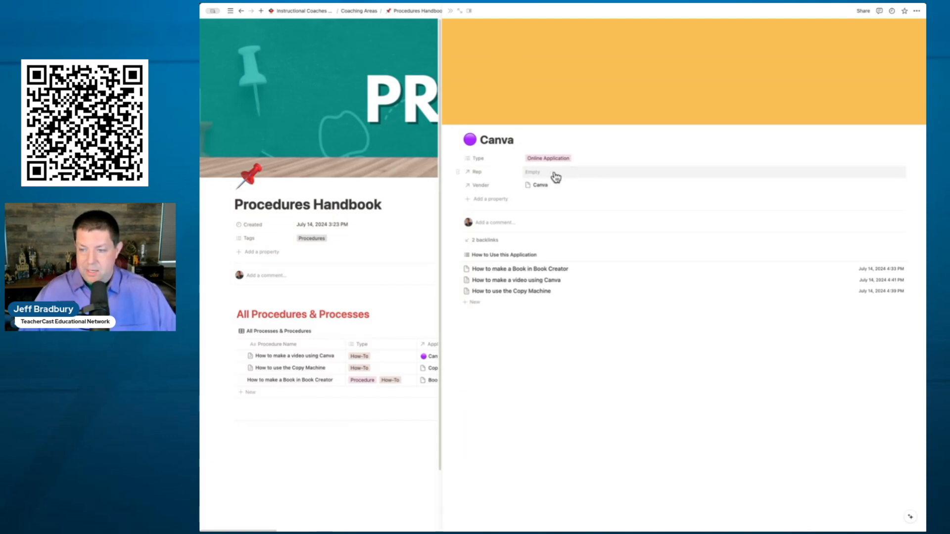
{"action": "mouse_move", "coordinate": [541, 189]}
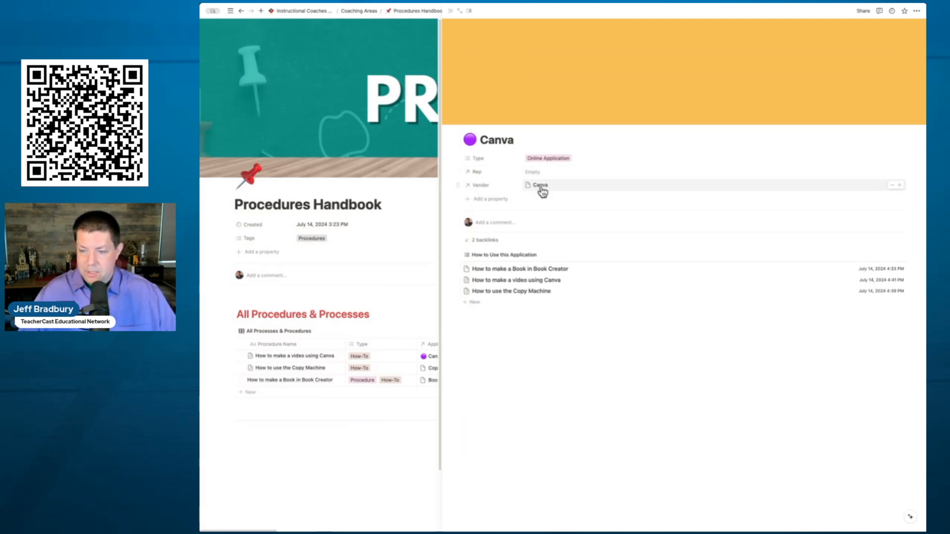